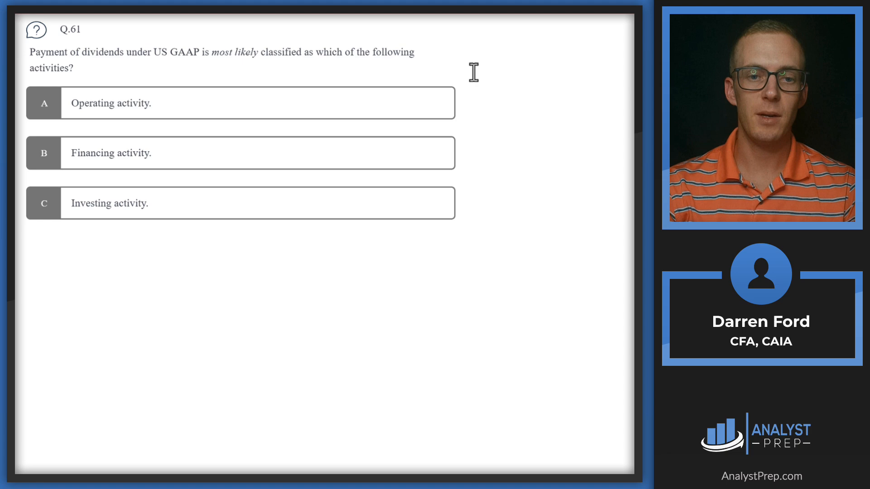
mouse_move(226, 59)
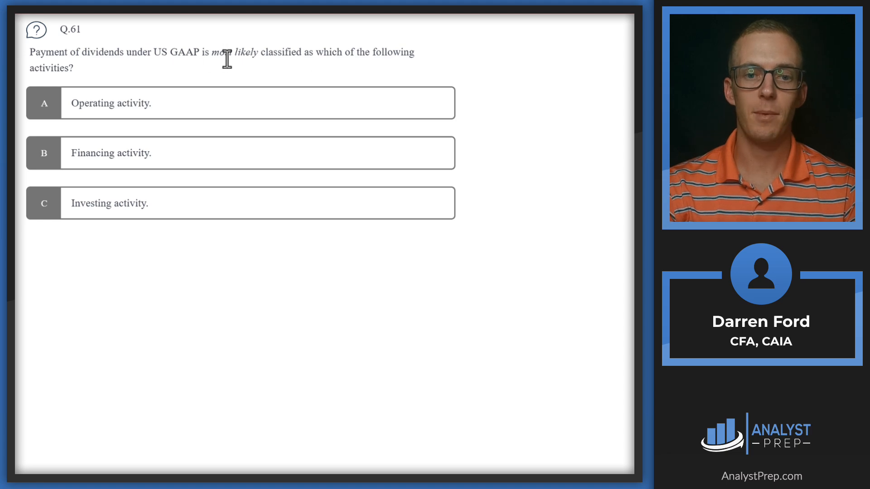
mouse_move(350, 59)
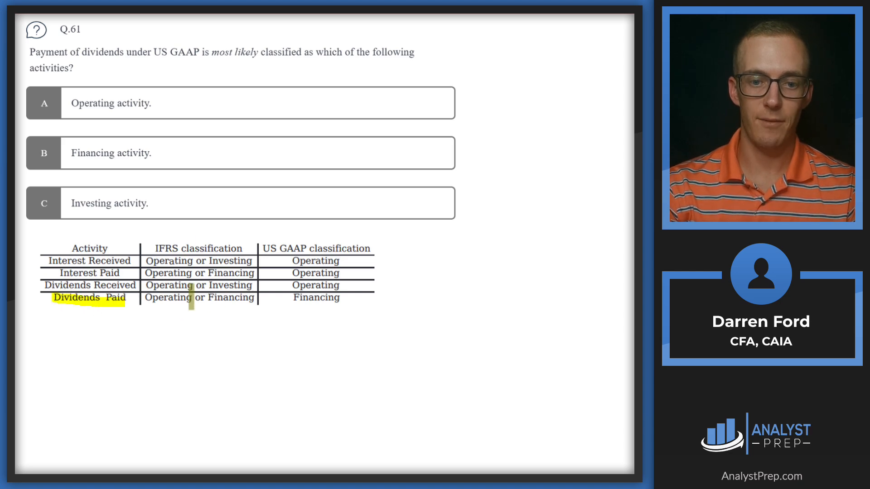
Highlight the Dividends Paid row of the IFRS vs US GAAP table under Q.61 in yellow.
left_click_drag(143, 298, 253, 298)
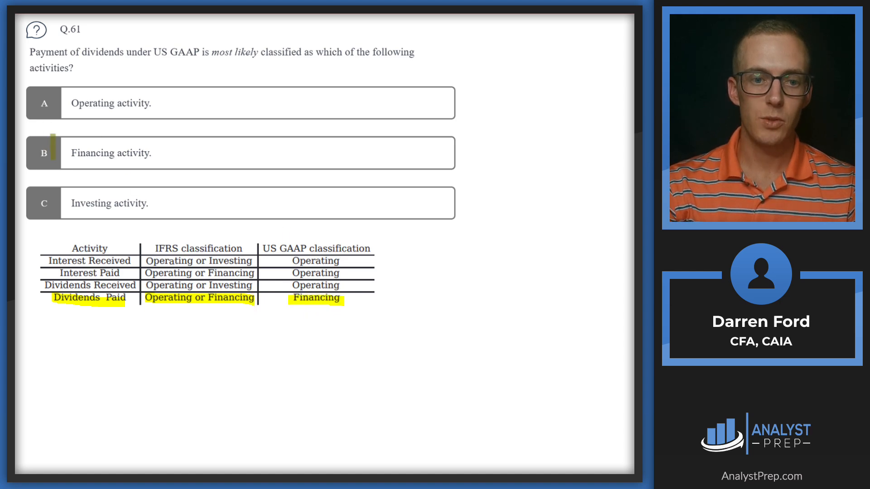
left_click(44, 153)
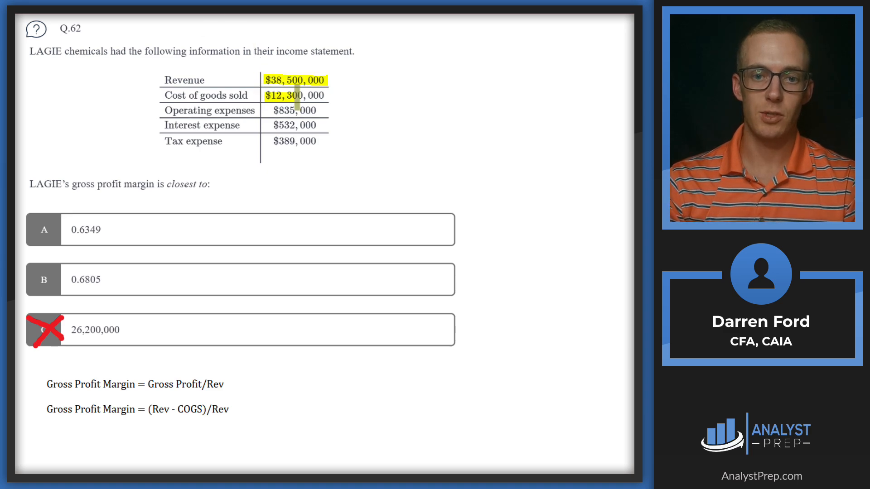
Highlight Q.62's revenue and COGS figures and strike the remaining expenses as irrelevant.
left_click_drag(173, 104, 324, 148)
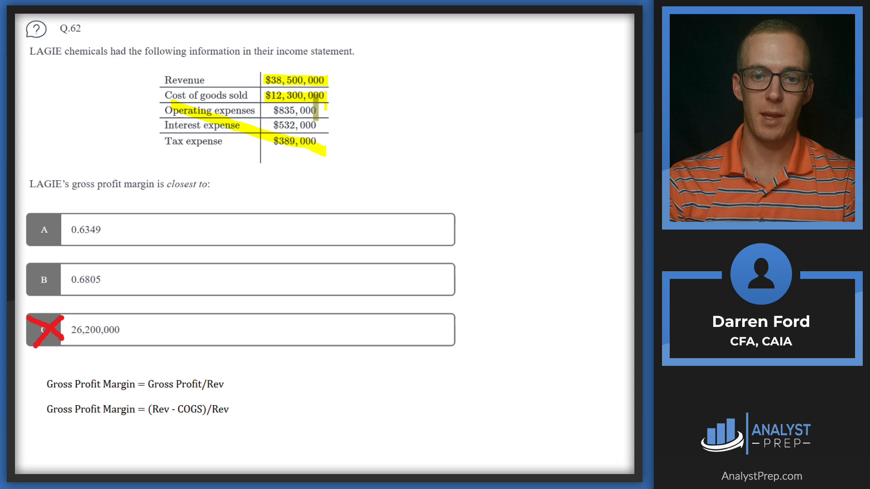
left_click_drag(325, 105, 117, 164)
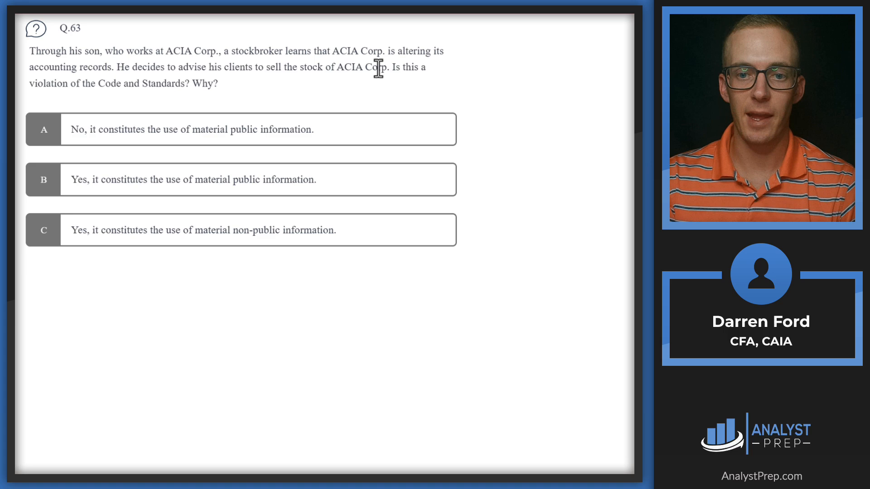
mouse_move(110, 88)
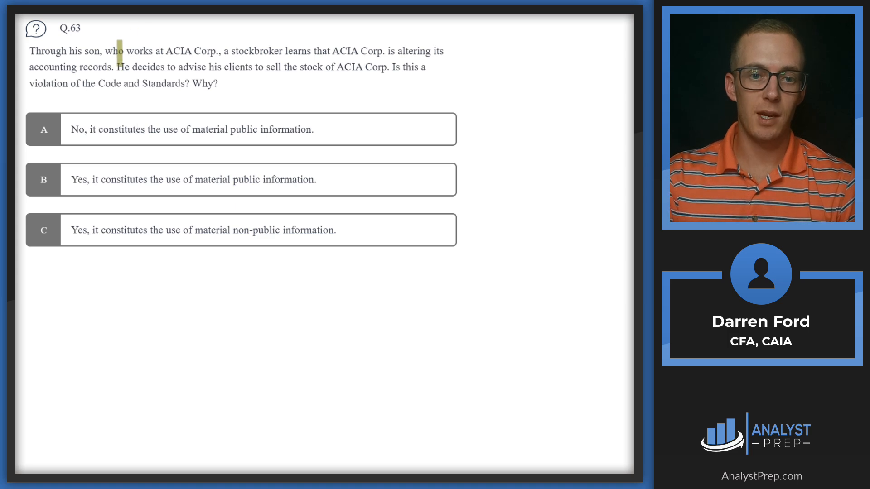
Highlight 'Through his son' and 'altering its accounting records' in Q.63's stem.
left_click_drag(29, 50, 103, 50)
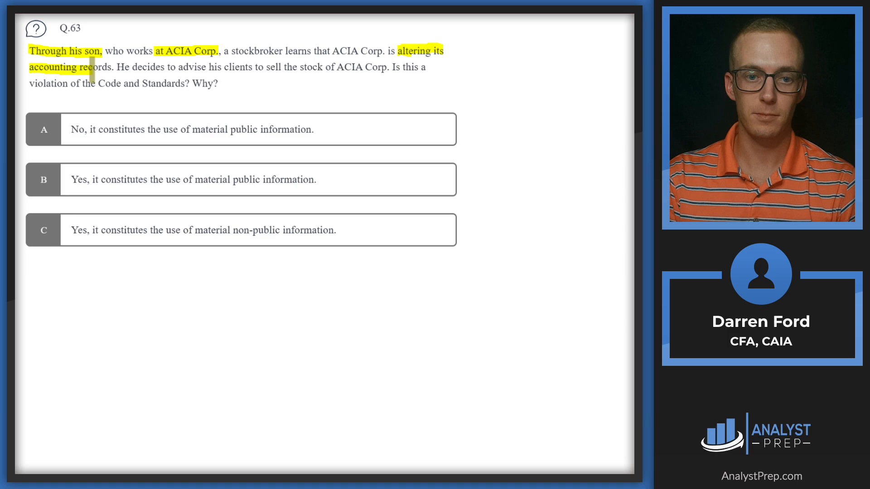
left_click_drag(29, 67, 113, 67)
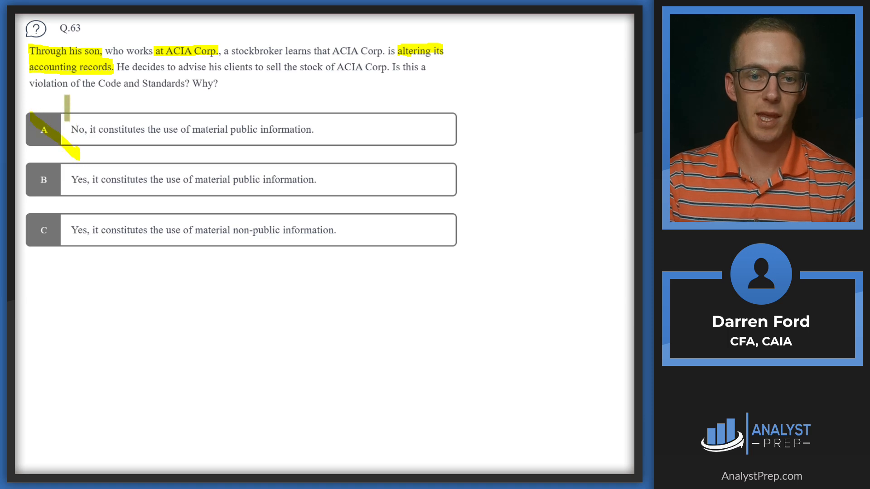
Complete the yellow X over Q.63's option A on material public information.
left_click(44, 129)
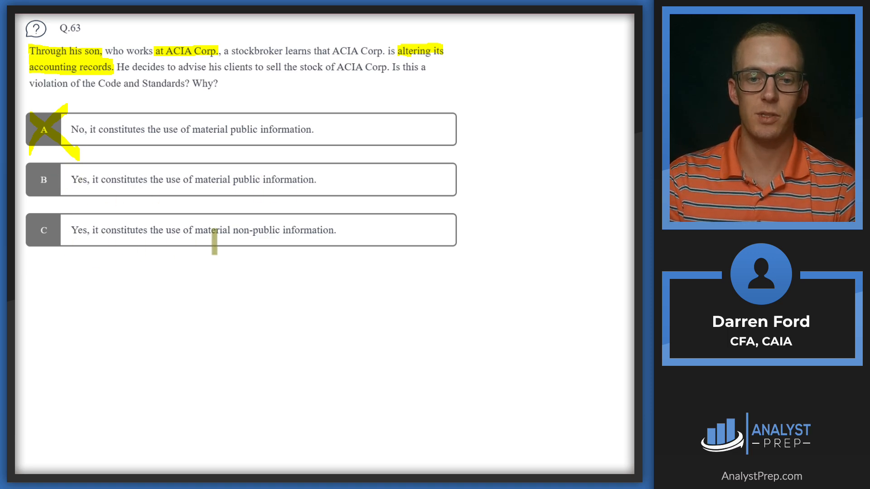
mouse_move(124, 256)
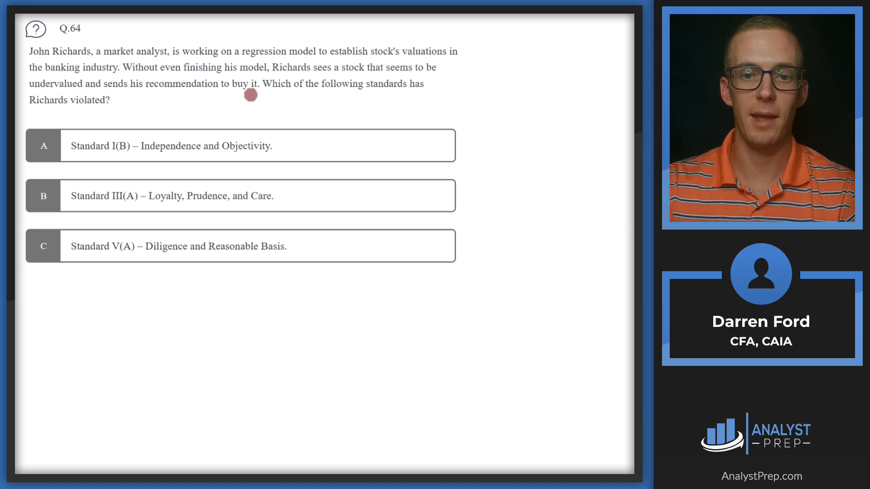
mouse_move(410, 96)
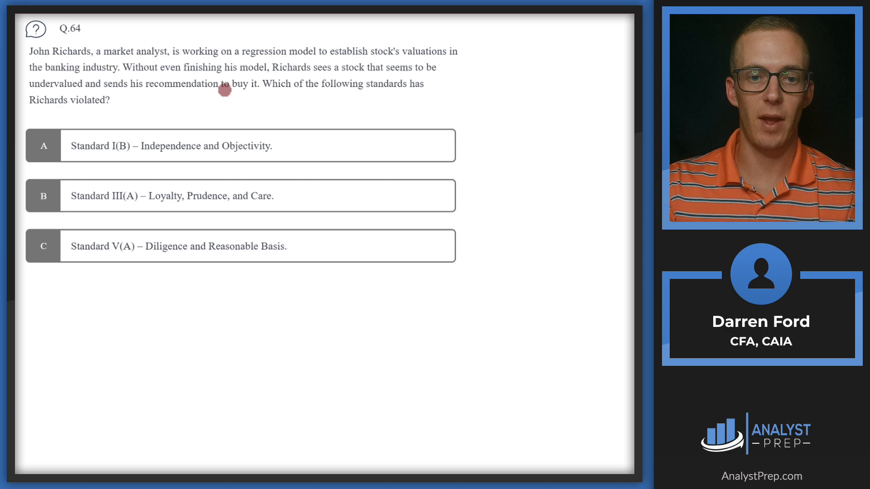
Cross out options A and B of Q.64 with X marks over their labels.
left_click(44, 146)
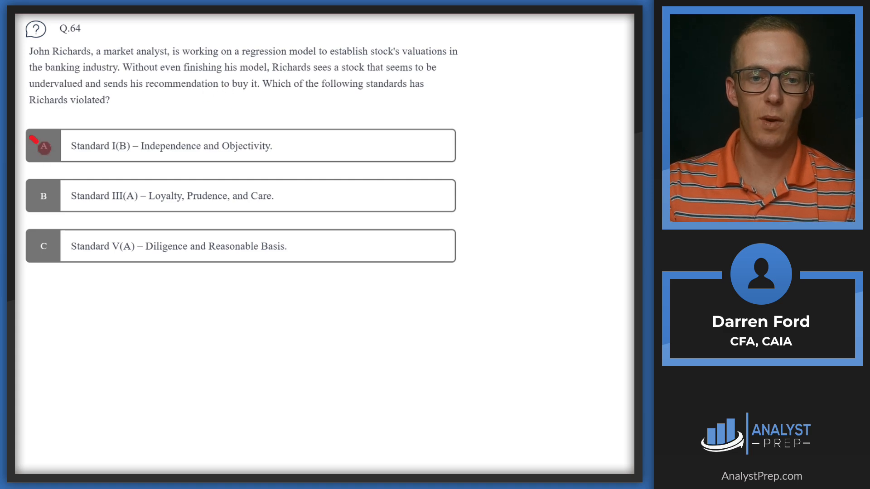
left_click(126, 157)
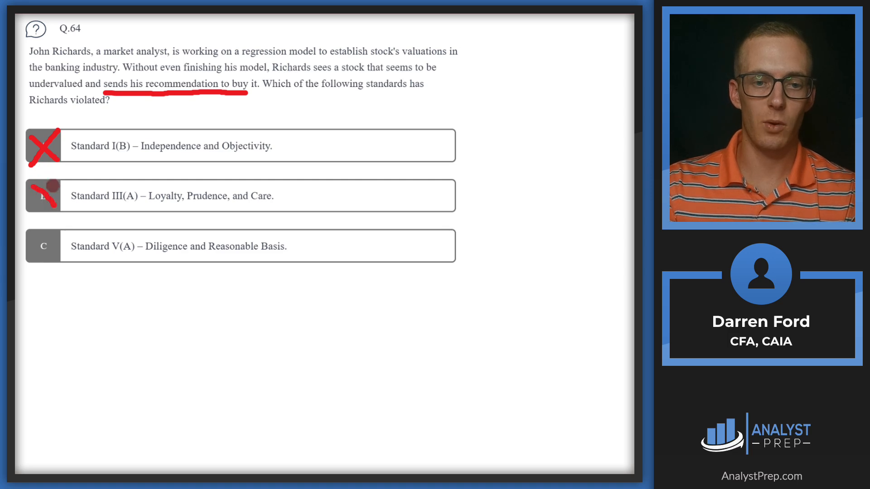
left_click(44, 196)
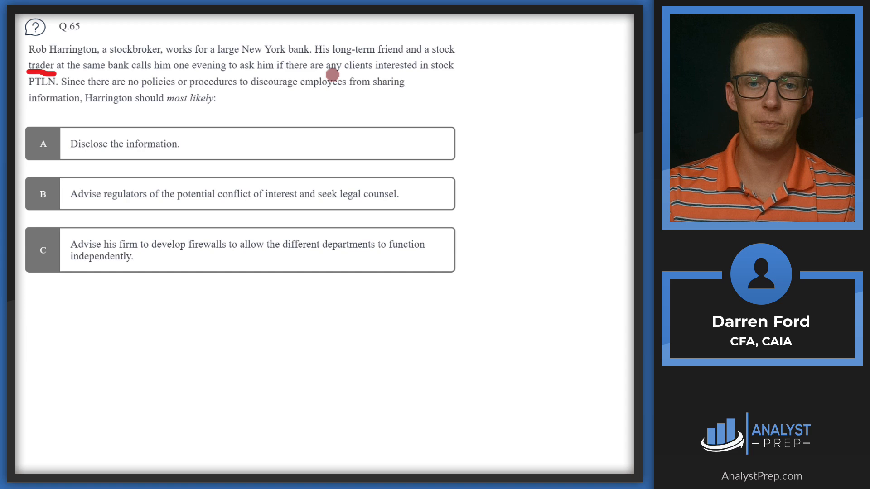
Underline the clients-interested-in-PTLN phrase, cross out option A, and circle C as Q.65's answer.
left_click_drag(330, 72, 461, 73)
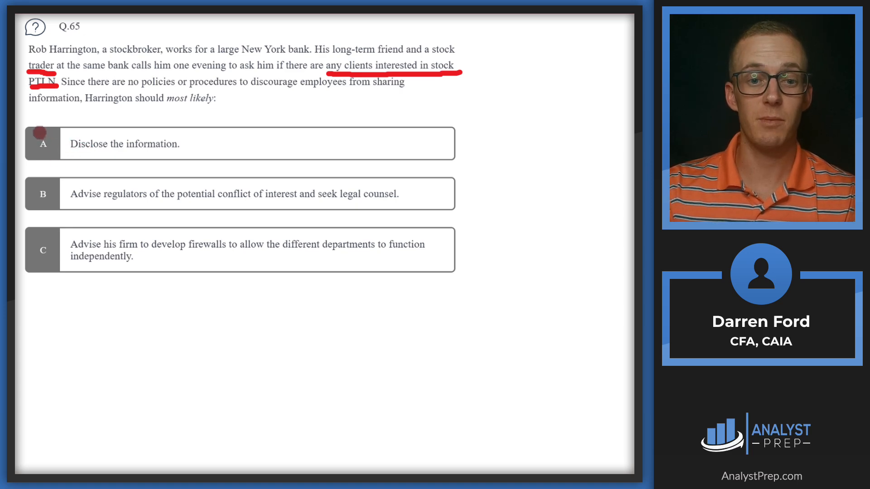
left_click(43, 143)
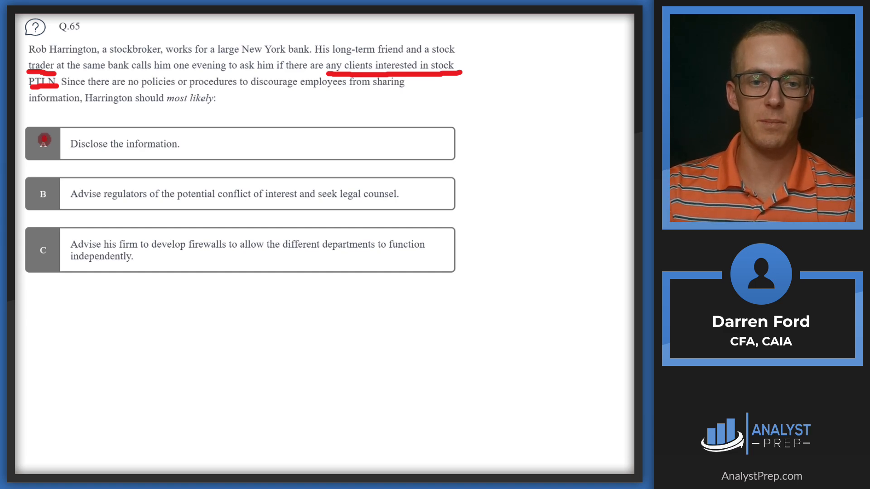
left_click(44, 143)
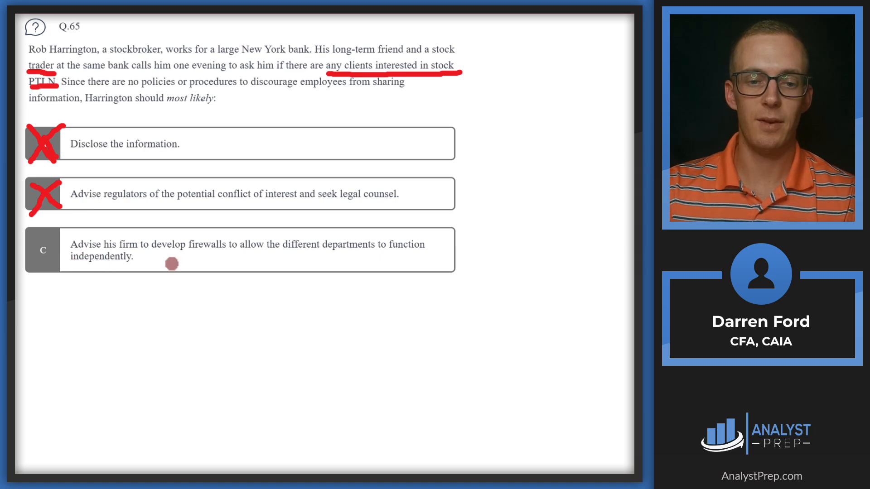
mouse_move(308, 256)
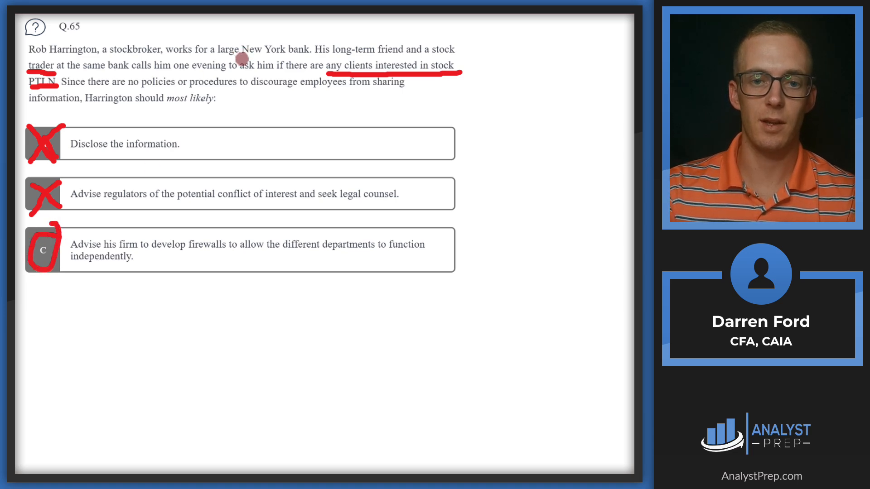
left_click_drag(238, 56, 305, 55)
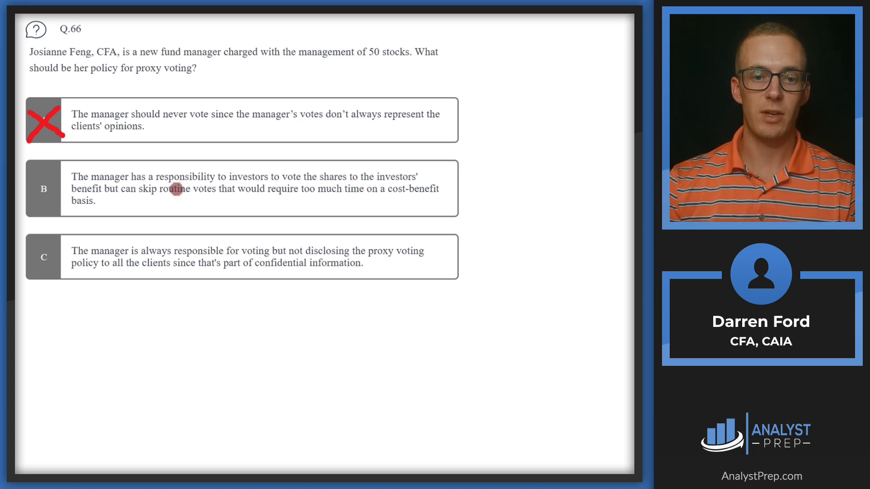
mouse_move(260, 198)
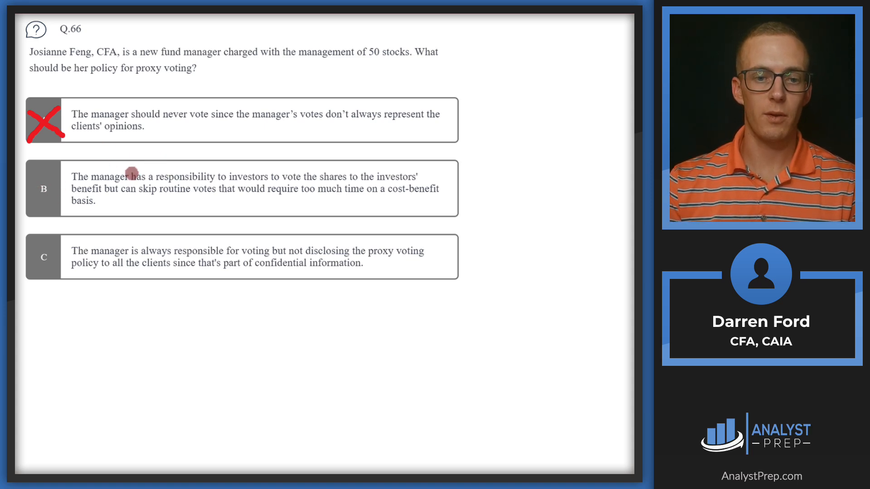
mouse_move(172, 197)
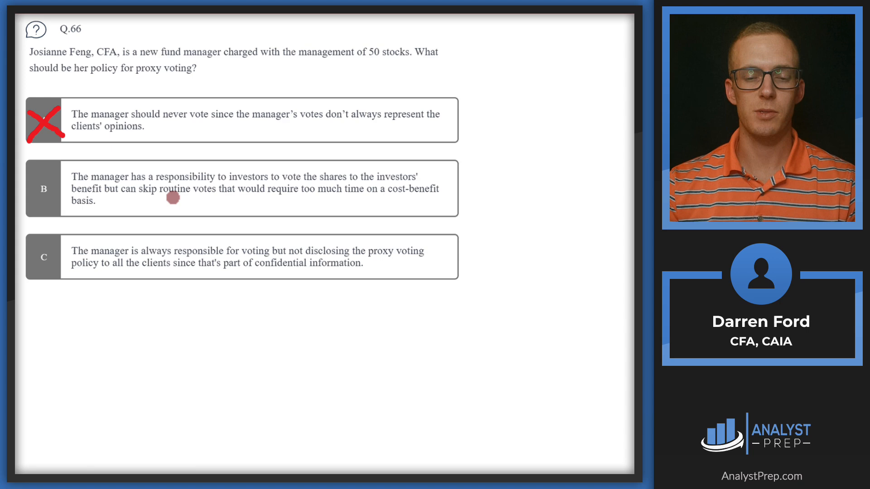
mouse_move(110, 199)
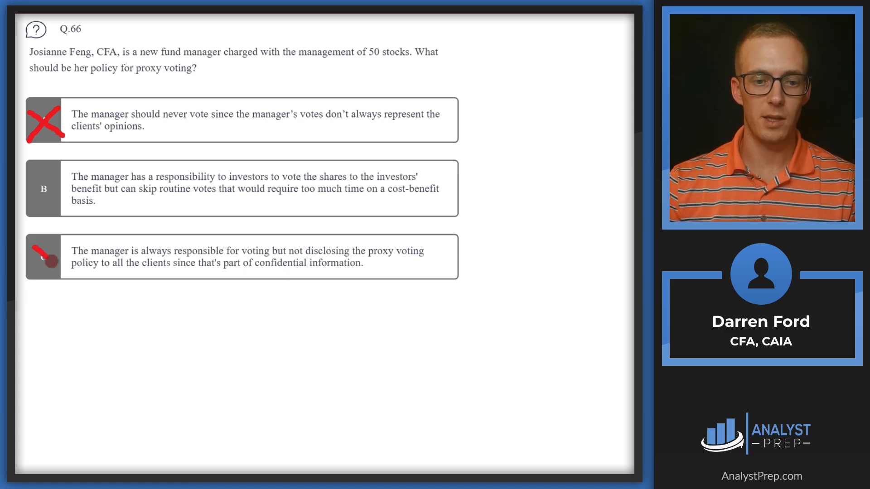
left_click(43, 256)
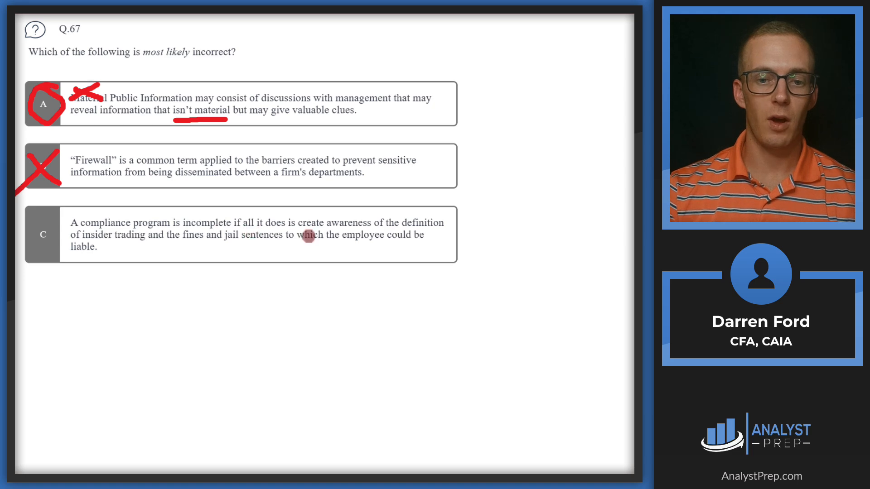
mouse_move(142, 238)
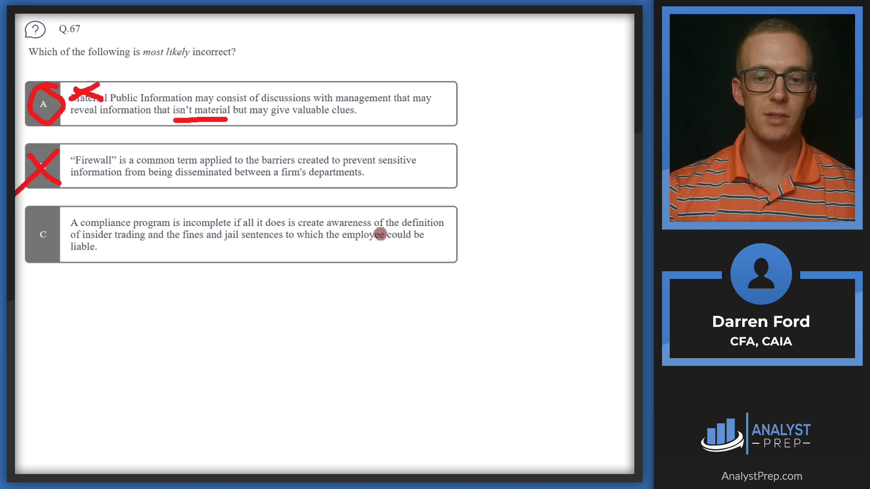
mouse_move(134, 260)
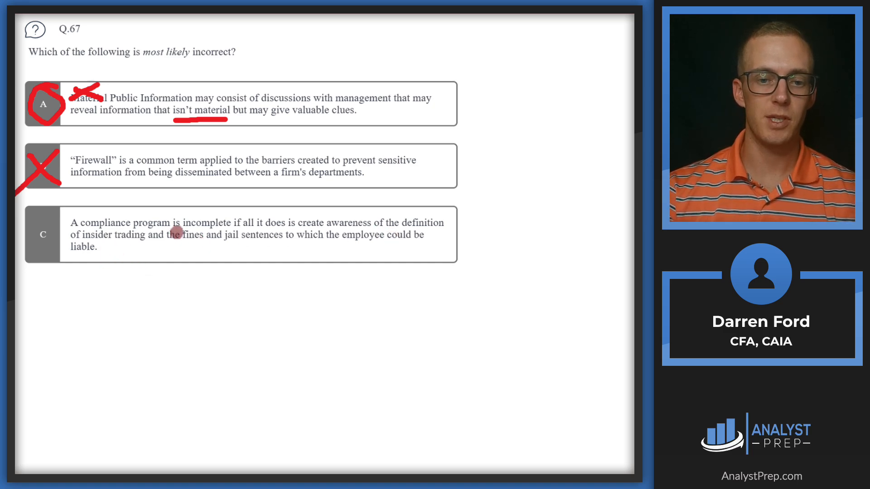
Underline 'isn't material' in Q.67 with the pen.
left_click_drag(183, 229, 233, 228)
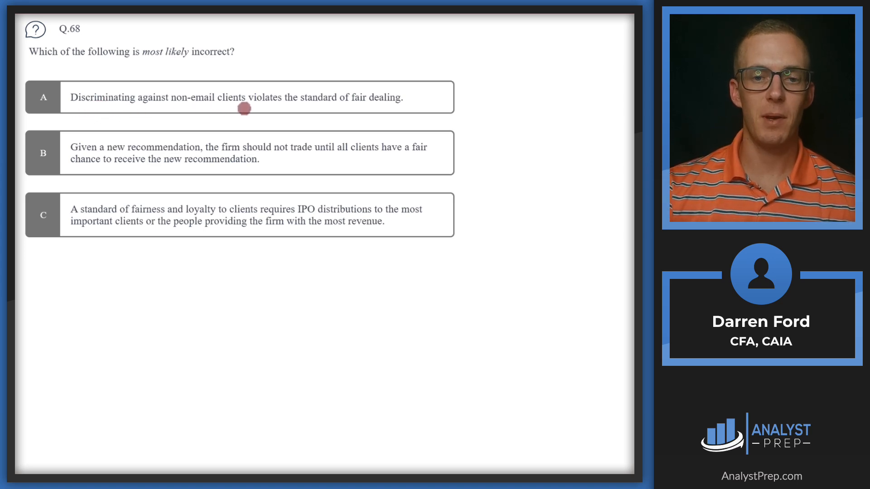
mouse_move(383, 107)
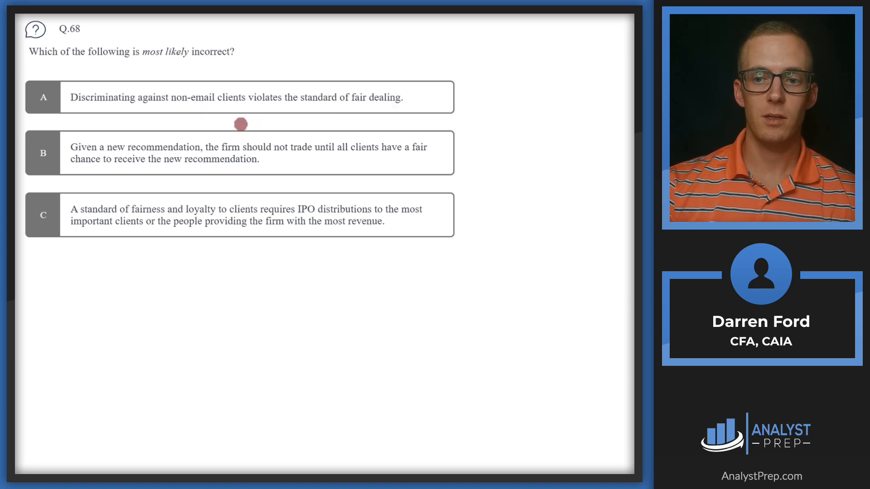
mouse_move(191, 106)
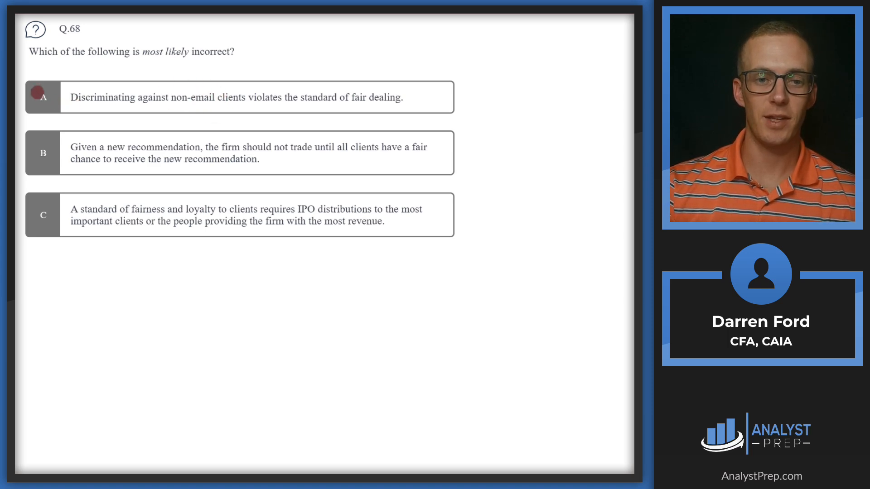
Cross out option A of Q.68 on fair dealing.
left_click(42, 97)
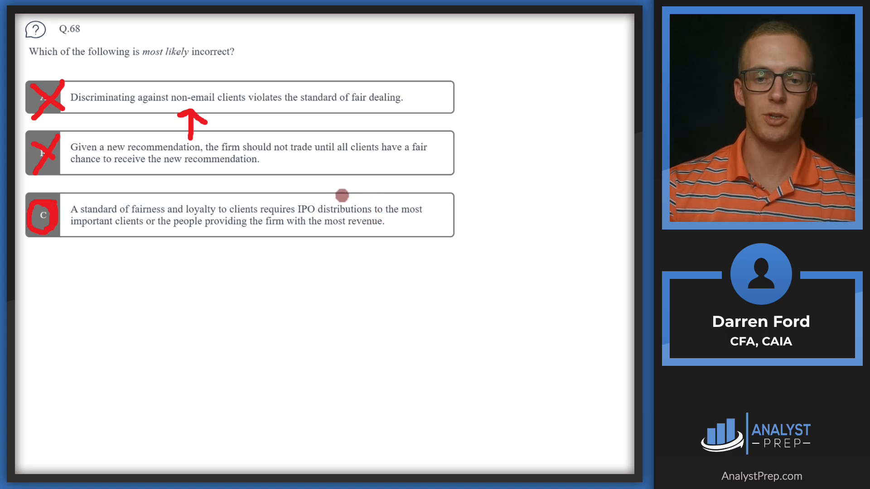
mouse_move(321, 189)
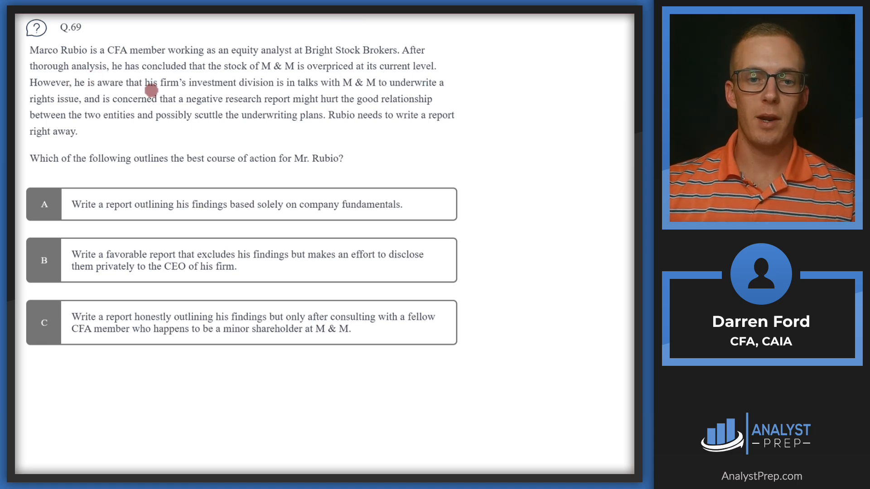
mouse_move(392, 90)
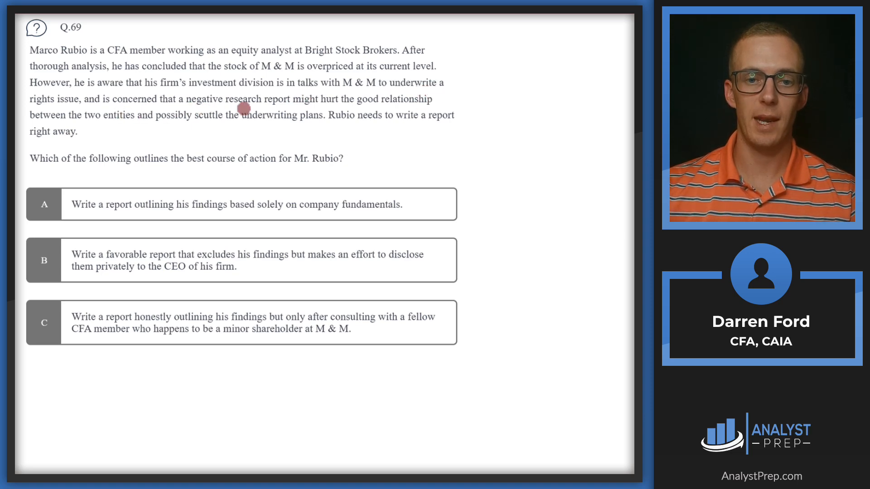
mouse_move(195, 127)
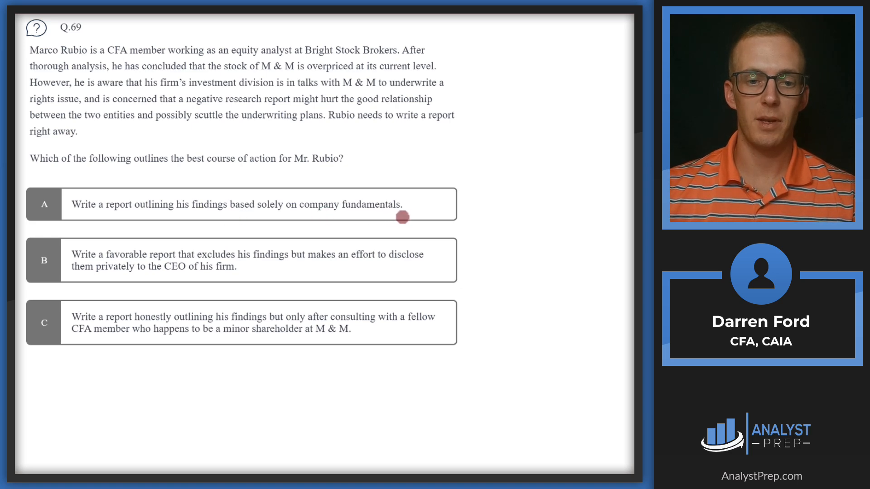
Mark Q.69: circle option A, cross out B, and underline 'company fundamentals'.
left_click(44, 204)
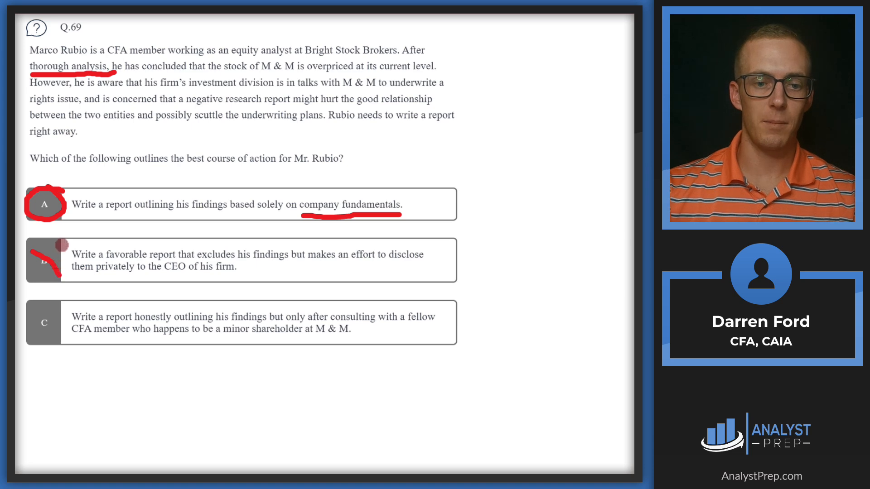
left_click(43, 260)
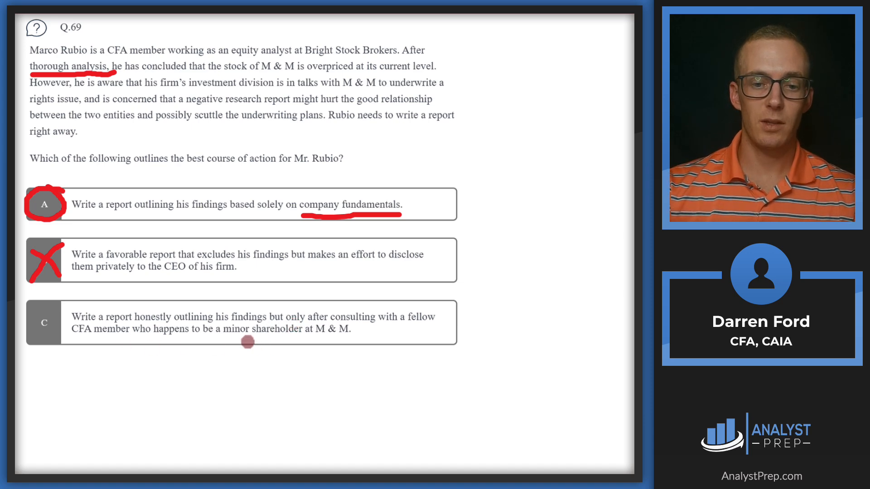
left_click_drag(246, 343, 351, 340)
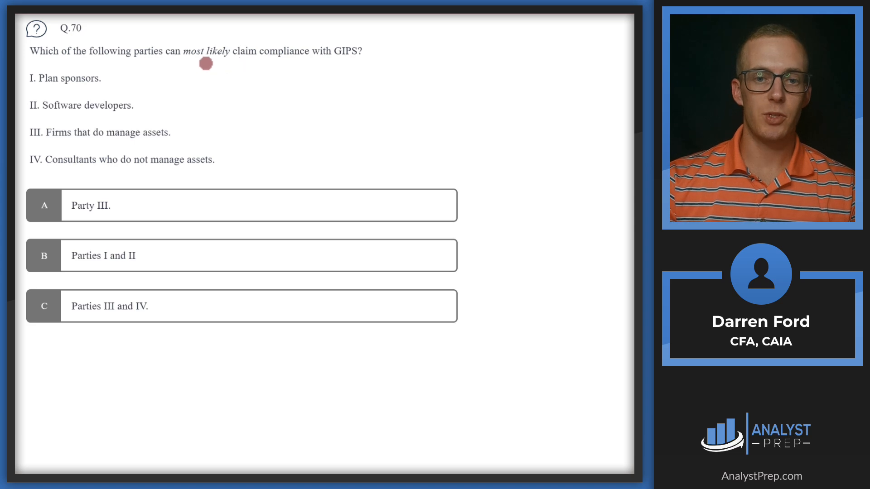
Underline 'claim compliance with GIPS', eliminate option B and underline 'Parties I' in it.
left_click_drag(204, 62, 360, 63)
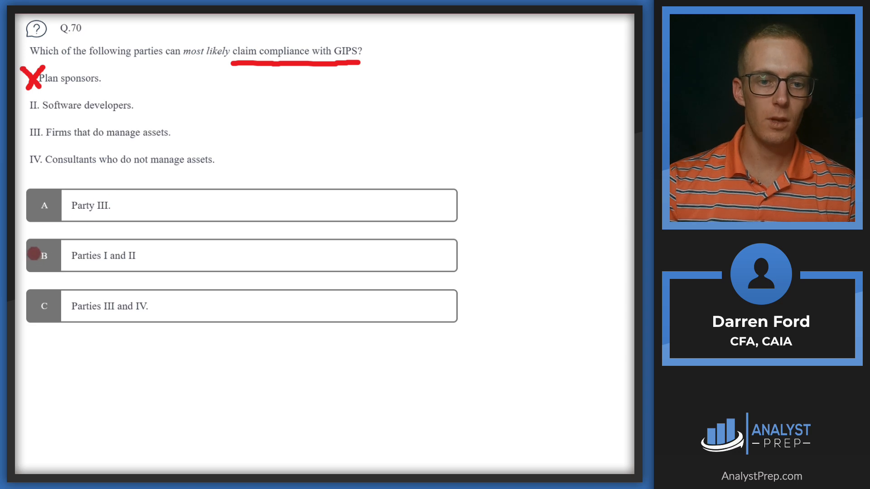
left_click(44, 255)
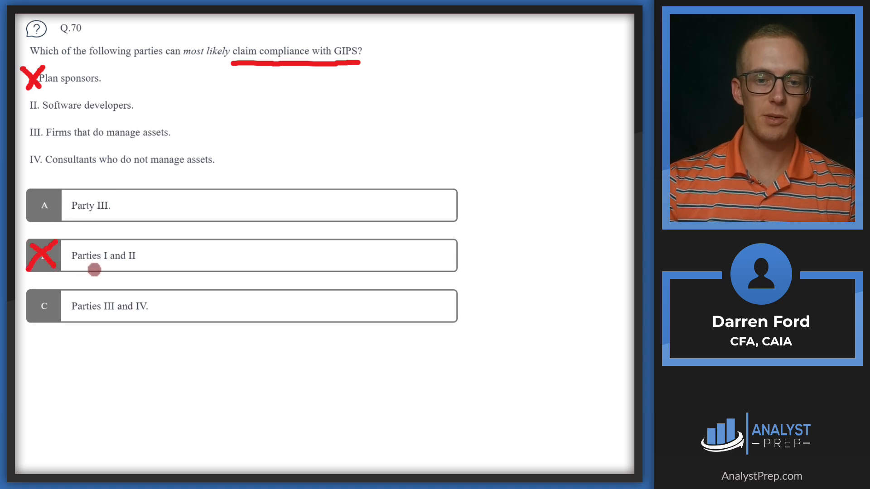
left_click_drag(94, 269, 111, 270)
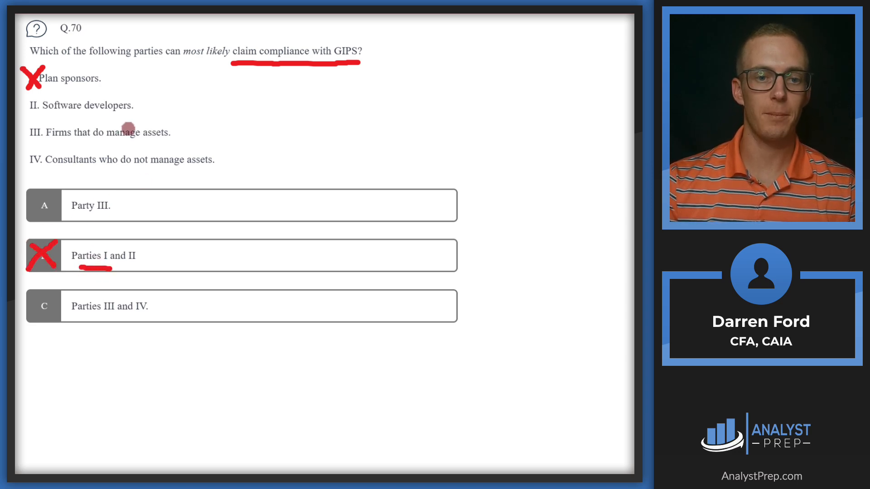